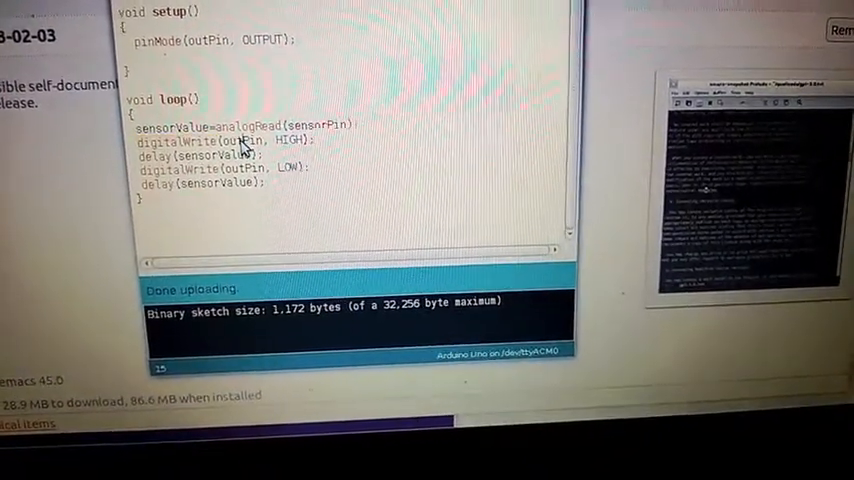
double_click(234, 133)
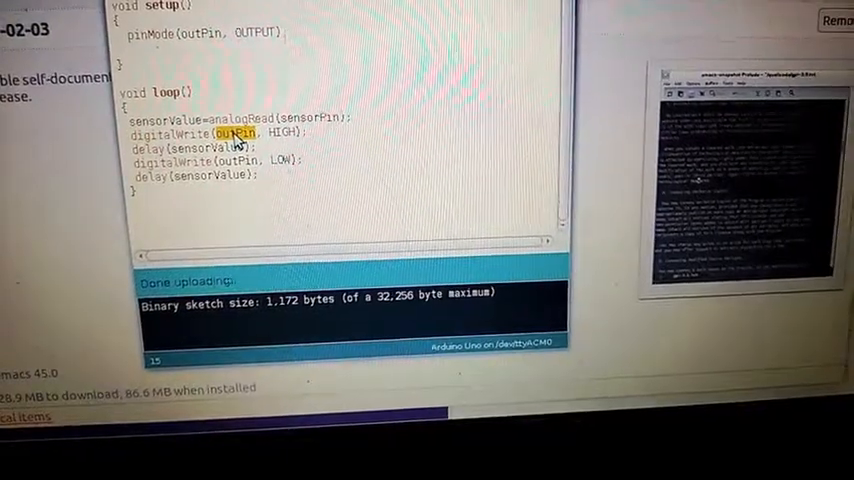